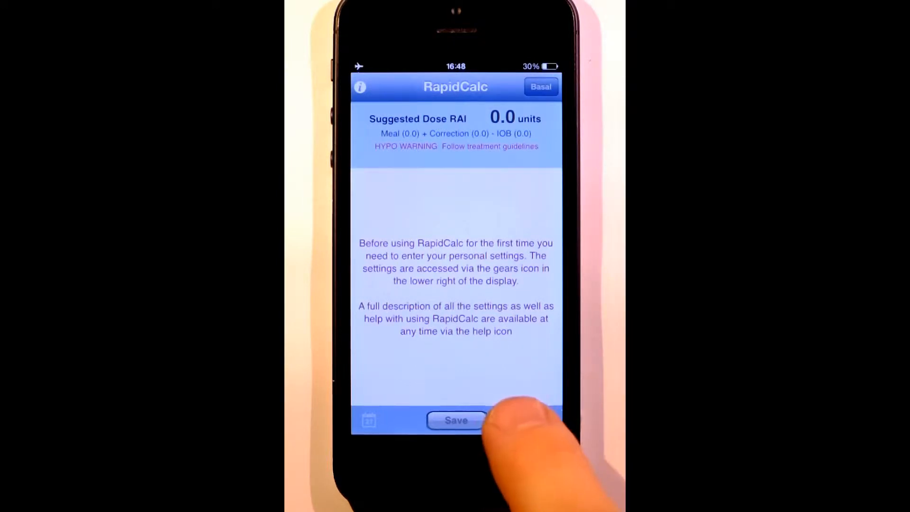
# Begin personal settings, acknowledge the health-professional warning and choose mmol/L for blood glucose
pyautogui.click(456, 420)
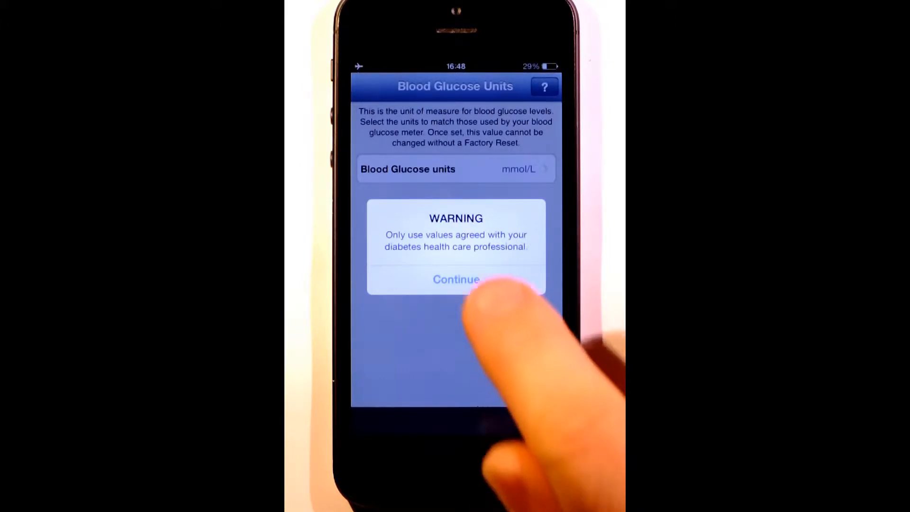
pyautogui.click(456, 278)
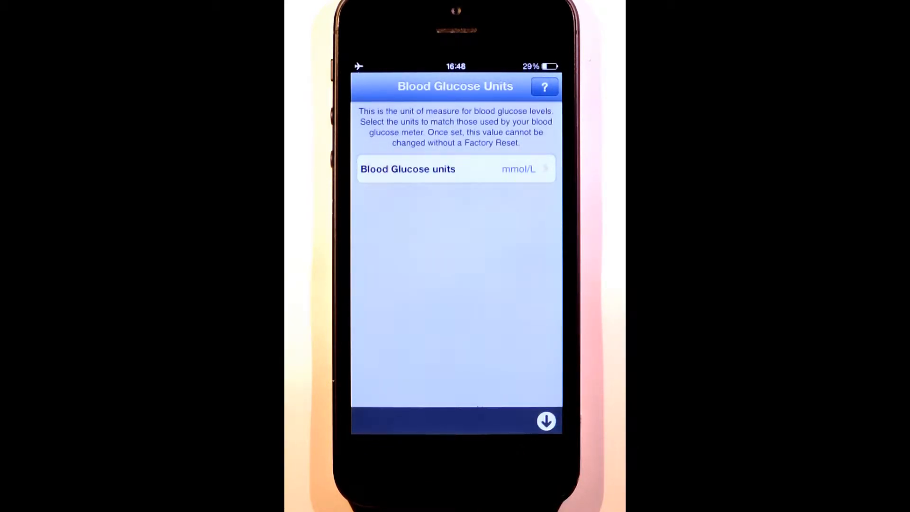
pyautogui.click(456, 169)
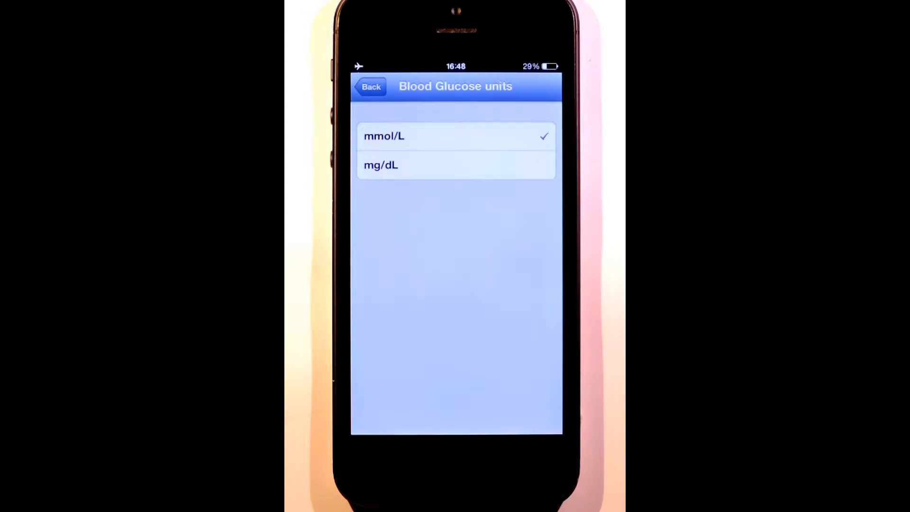
pyautogui.click(370, 86)
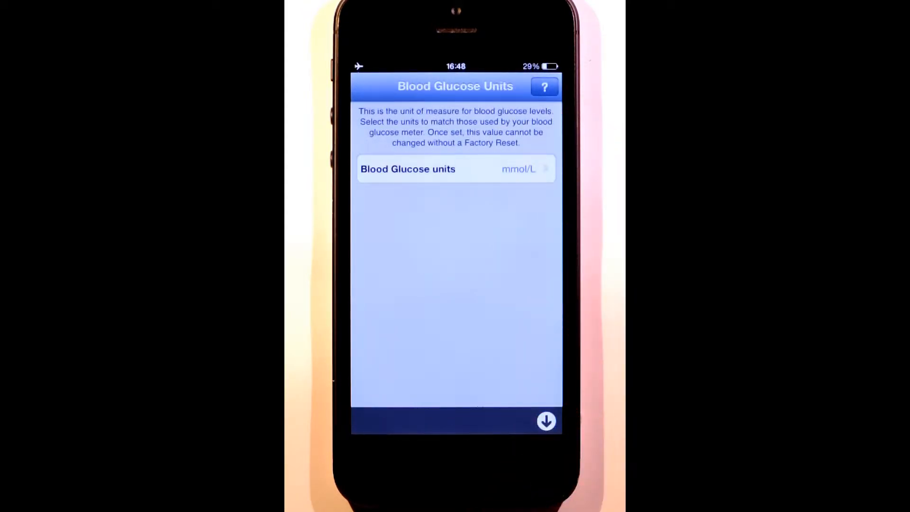
# Move to Units and Limits and set carbohydrates to 10g portions
pyautogui.click(545, 421)
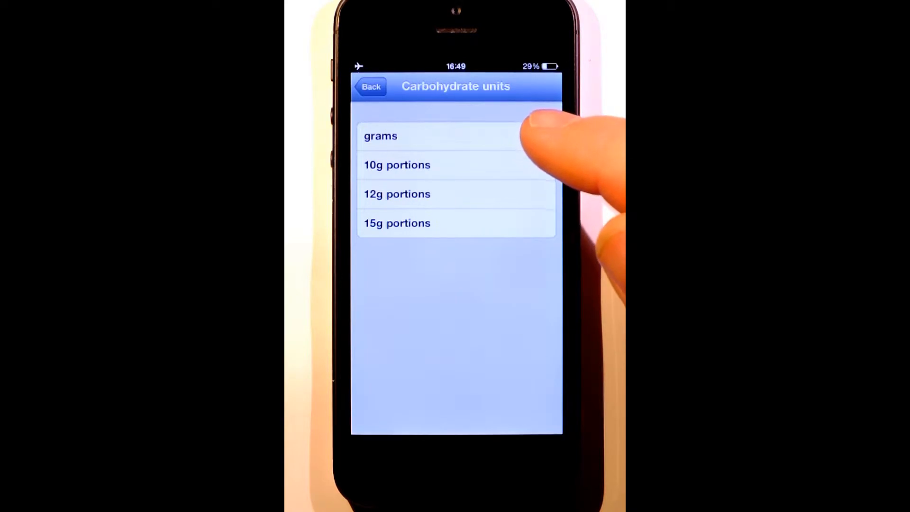
pyautogui.click(396, 165)
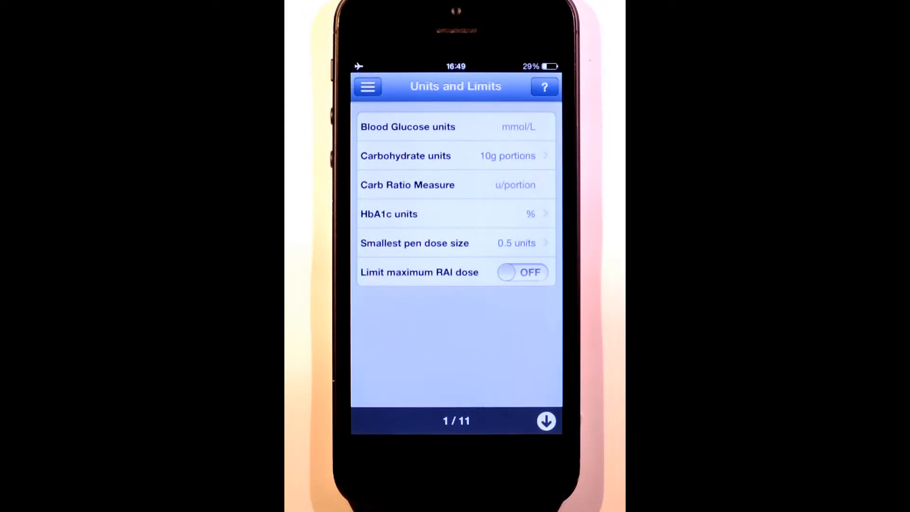
pyautogui.click(454, 213)
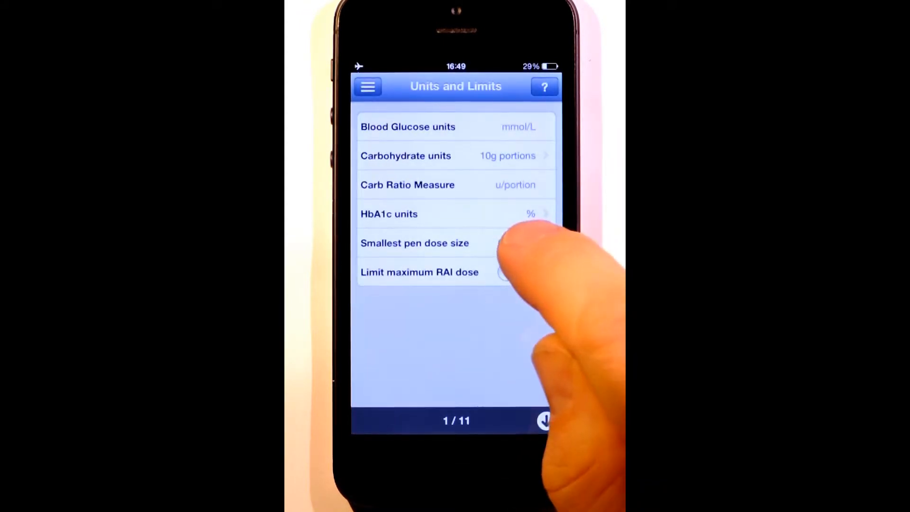
pyautogui.click(414, 242)
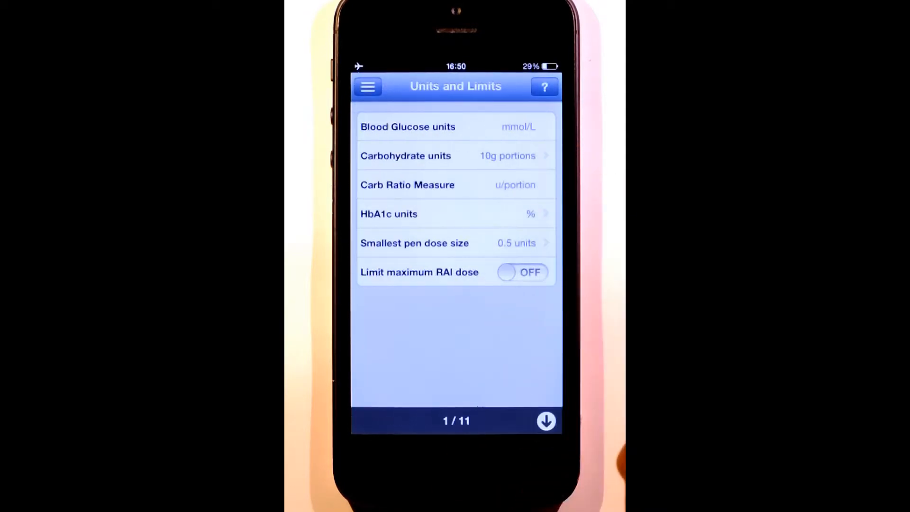
# Toggle the maximum RAI dose limit on and leave it switched off
pyautogui.click(521, 271)
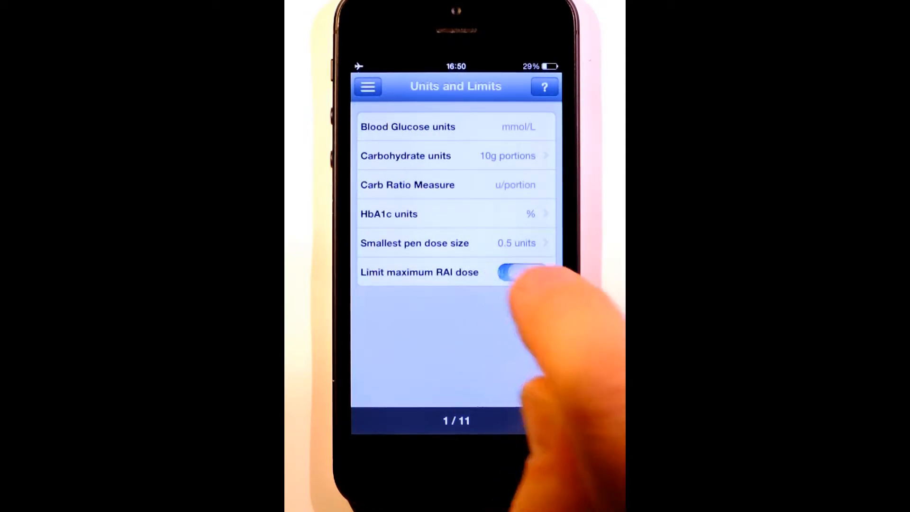
pyautogui.click(521, 272)
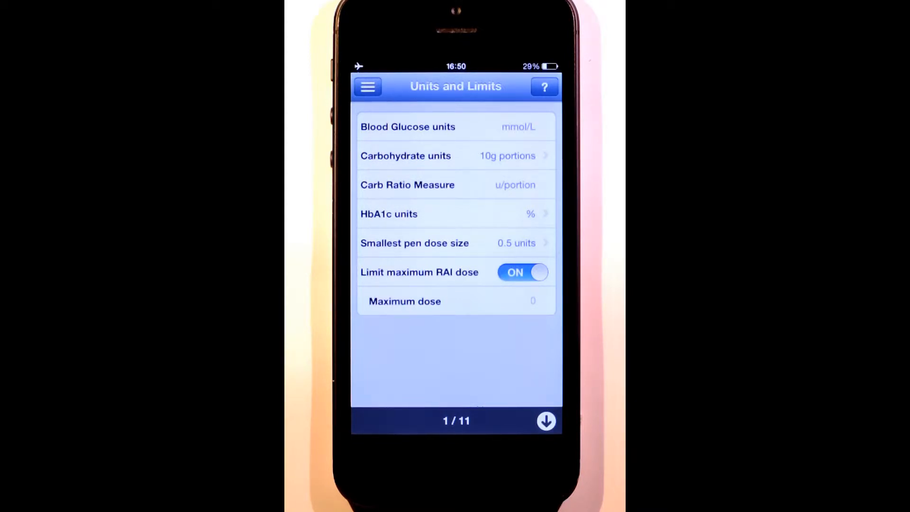
pyautogui.click(521, 272)
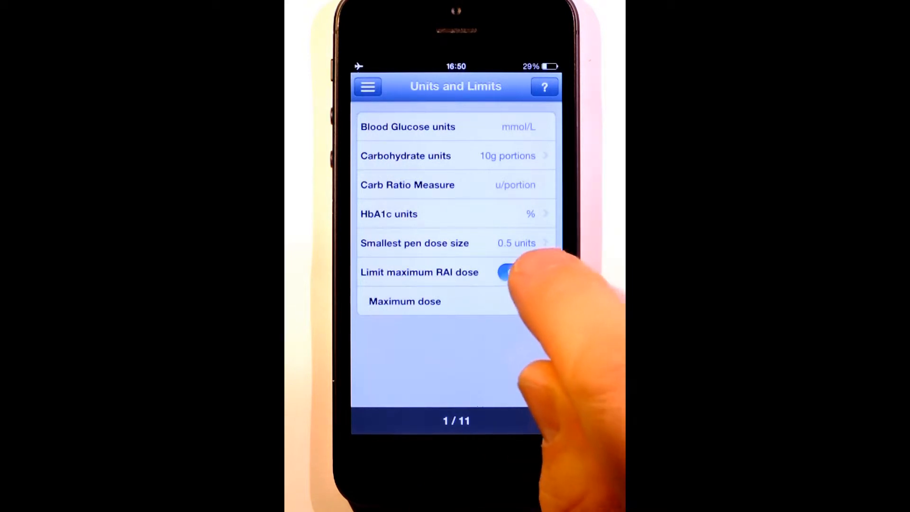
pyautogui.click(521, 272)
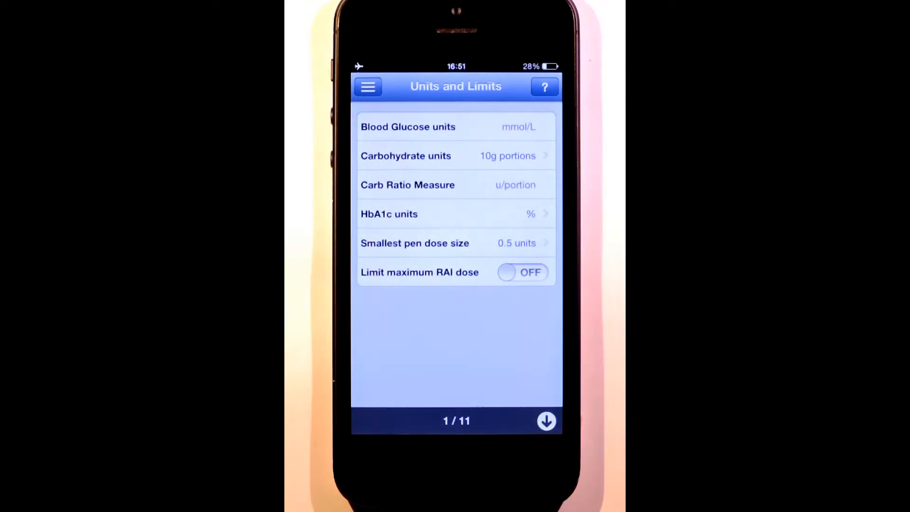
# Enter the BG thresholds with an ideal range of 5–8 mmol/L and the hypo warning level
pyautogui.click(544, 420)
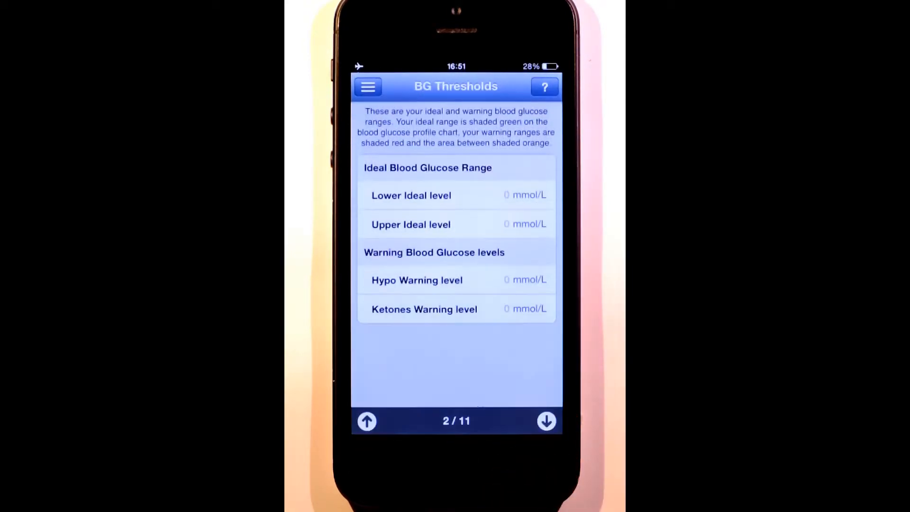
pyautogui.click(458, 195)
pyautogui.write('5')
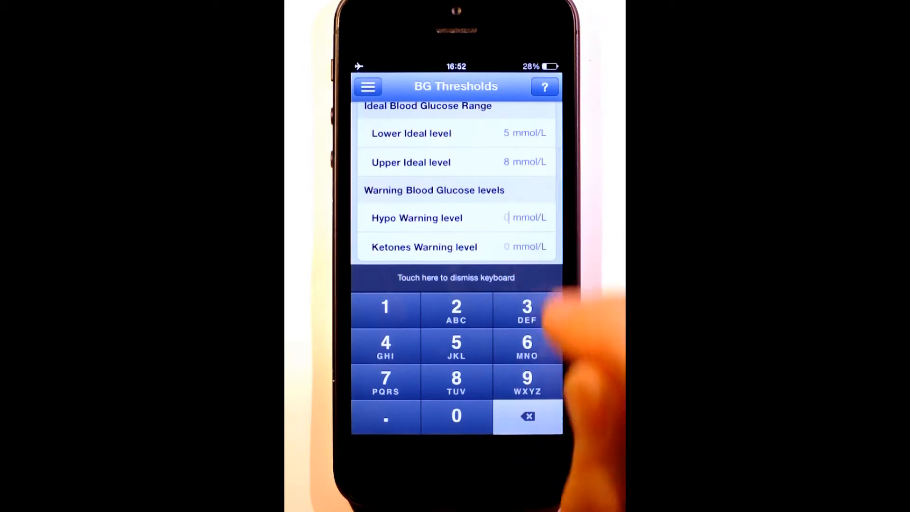
pyautogui.click(384, 345)
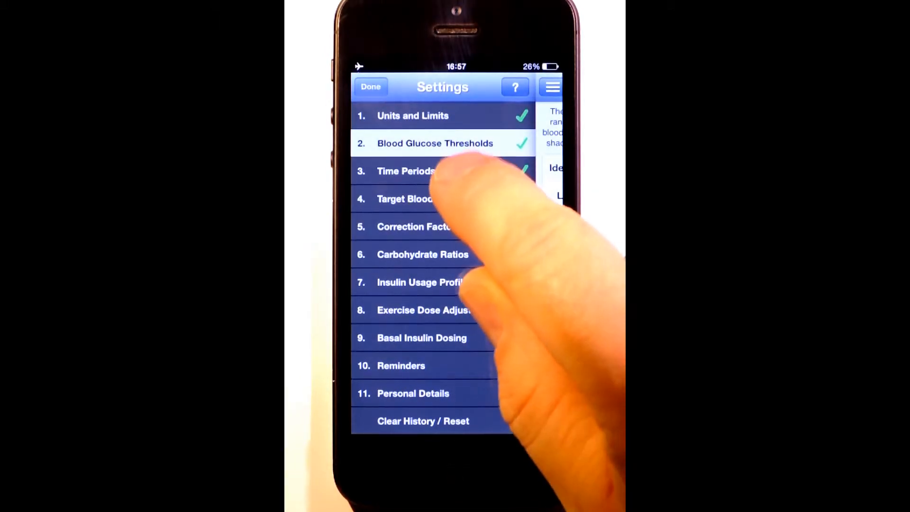
# Review Time Periods, keeping breakfast at 06:30 and overnight at 23:00, and confirm the picker
pyautogui.click(405, 171)
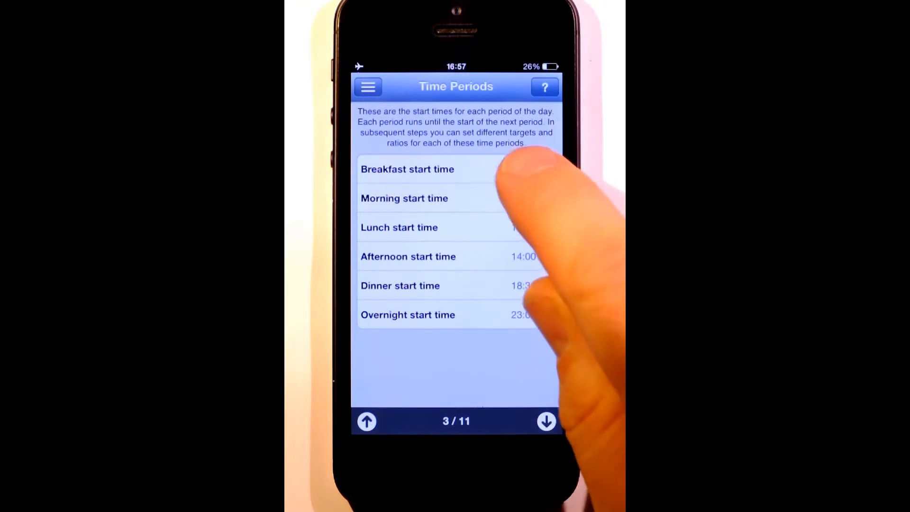
pyautogui.click(407, 168)
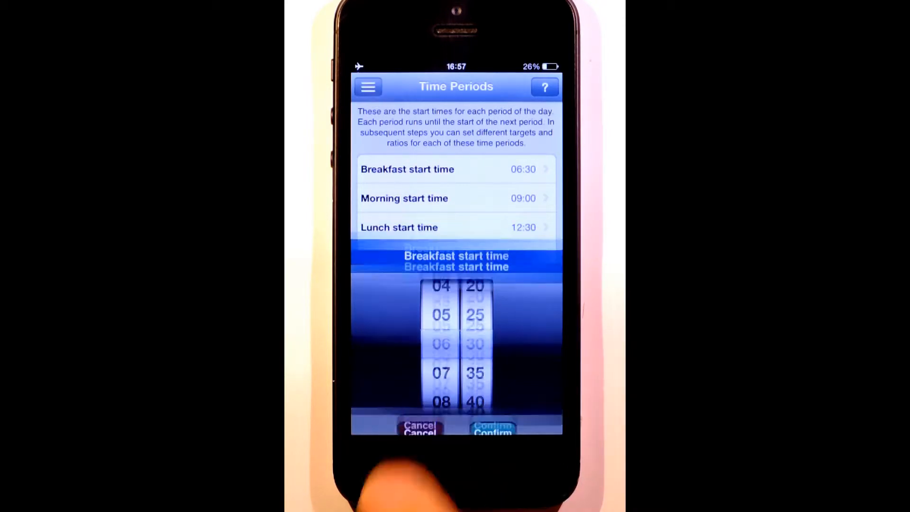
pyautogui.click(419, 427)
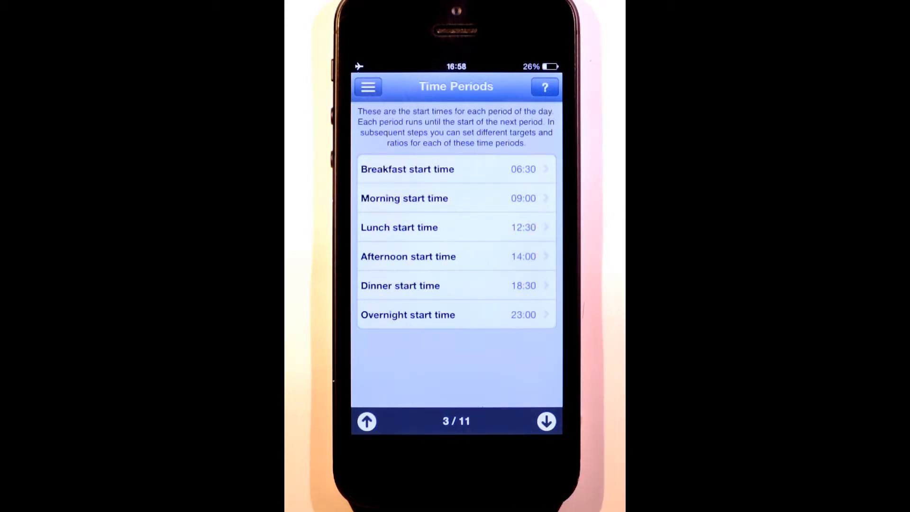
pyautogui.click(546, 420)
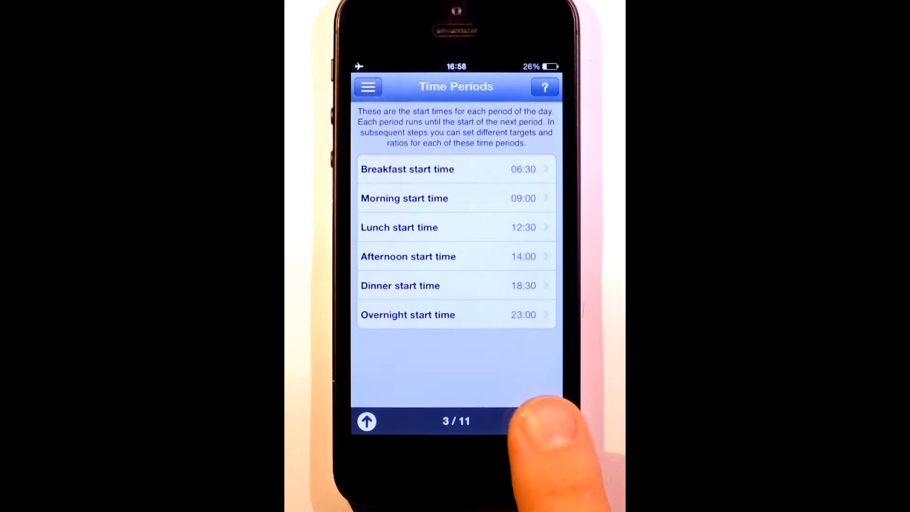
# Advance to Target BG Levels (4/11) with targets such as 6.8 mmol/L breakfast and 5.5 lunch
pyautogui.click(545, 420)
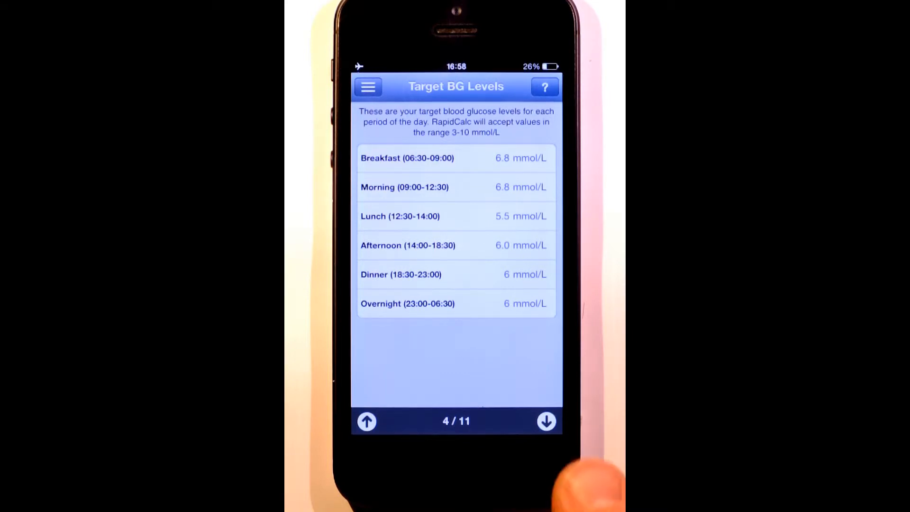
# Pass through Correction Factors (2.5 mmol/L each period) to Carbohydrate Ratios, step 6 of 11
pyautogui.click(545, 420)
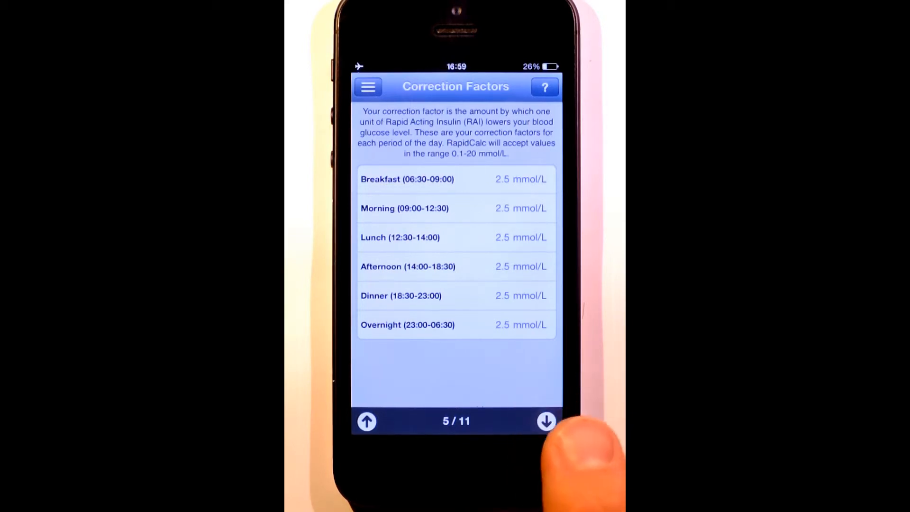
pyautogui.click(546, 421)
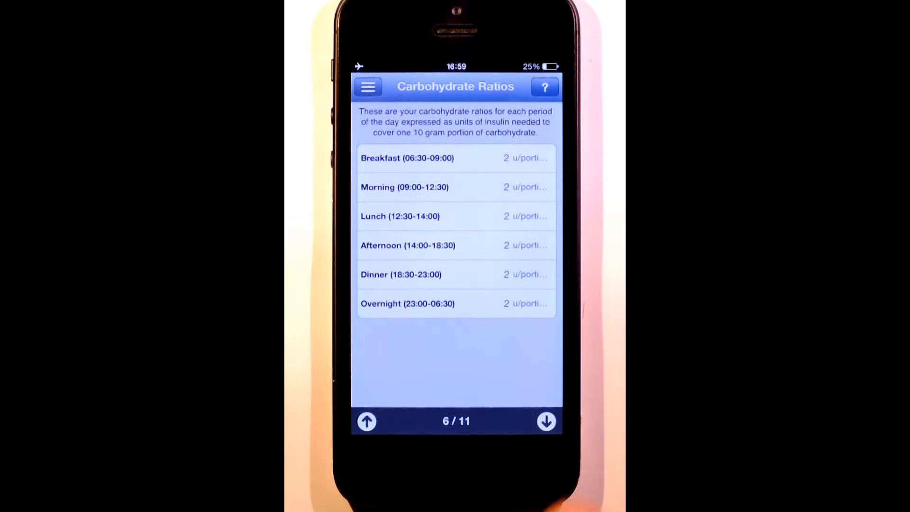
# Pass Insulin Usage Profile (30, 30, 20, 10, 10, 0 percent) to reach Exercise Adjustment, step 8 of 11
pyautogui.click(545, 421)
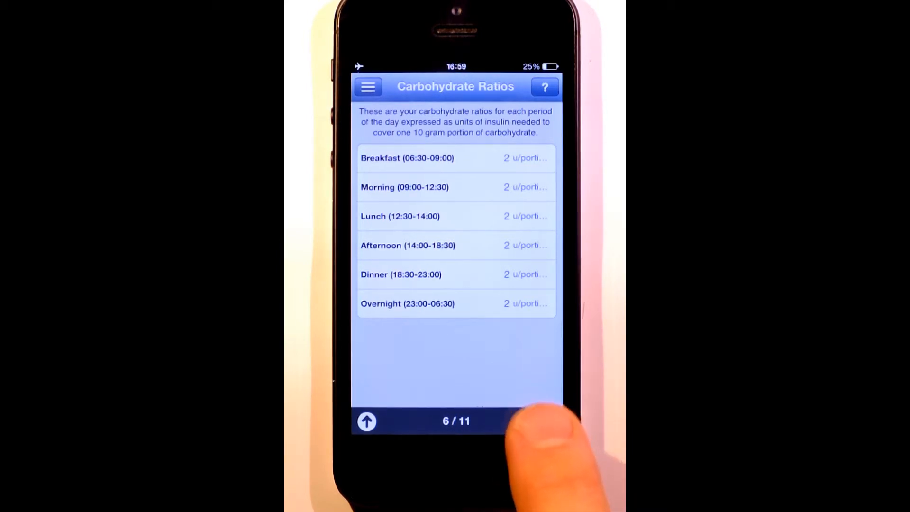
pyautogui.click(545, 420)
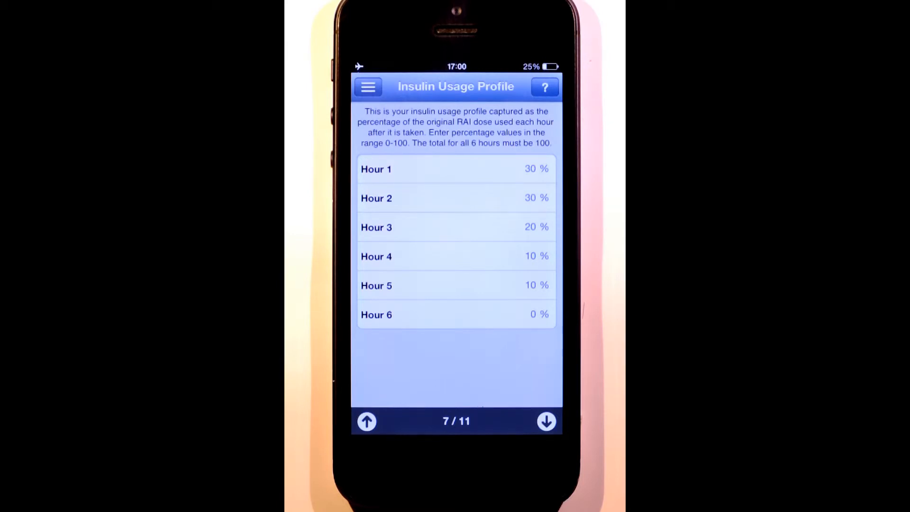
pyautogui.click(545, 421)
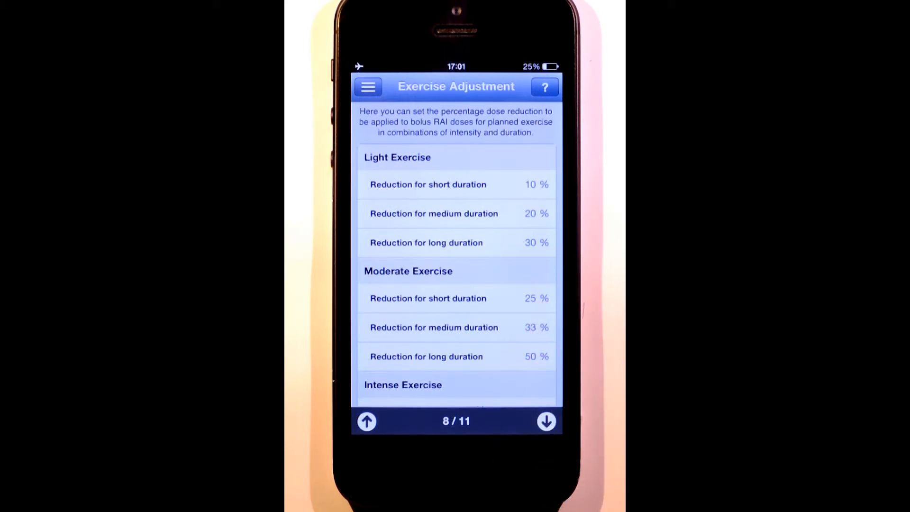
# Pass Basal Insulin Dosing (13 and 15 units daily) to reach Reminders, step 10 of 11
pyautogui.click(545, 420)
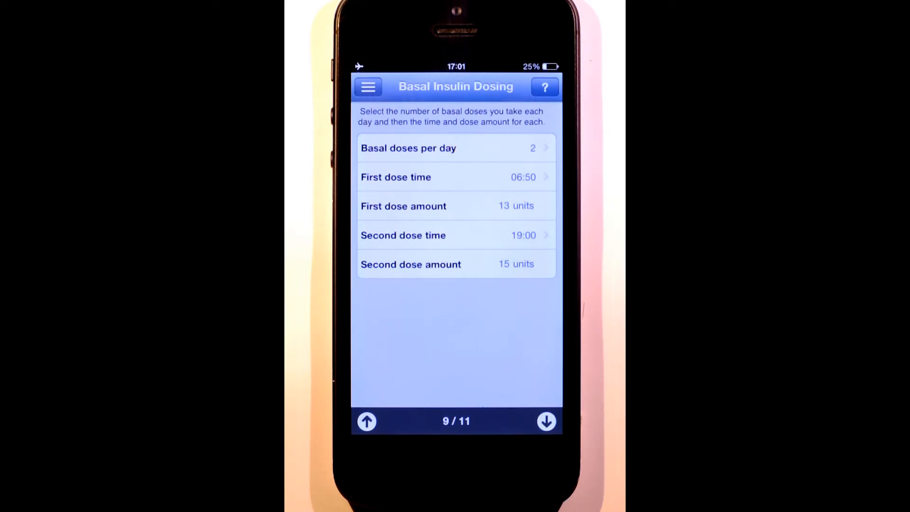
pyautogui.click(546, 420)
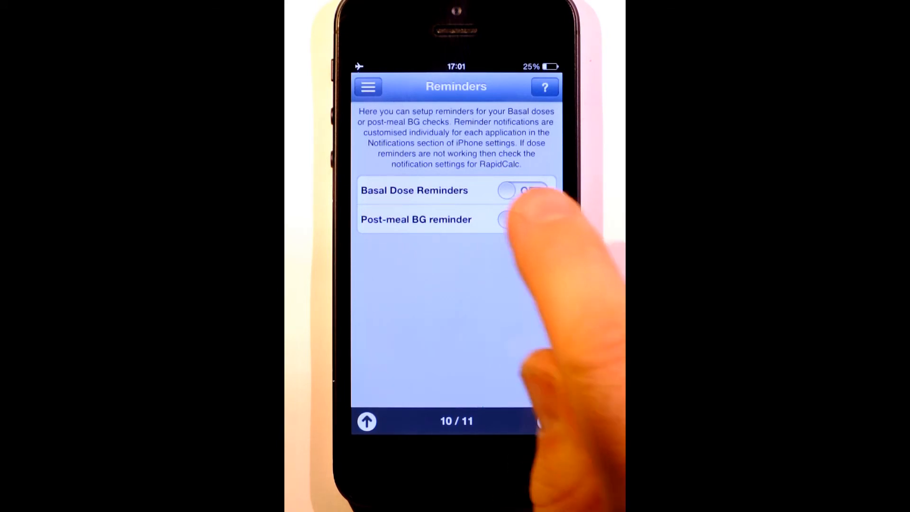
# Turn on basal dose and post-meal BG reminders (2:00 delay), then reach Personal Details, step 11 of 11
pyautogui.click(521, 190)
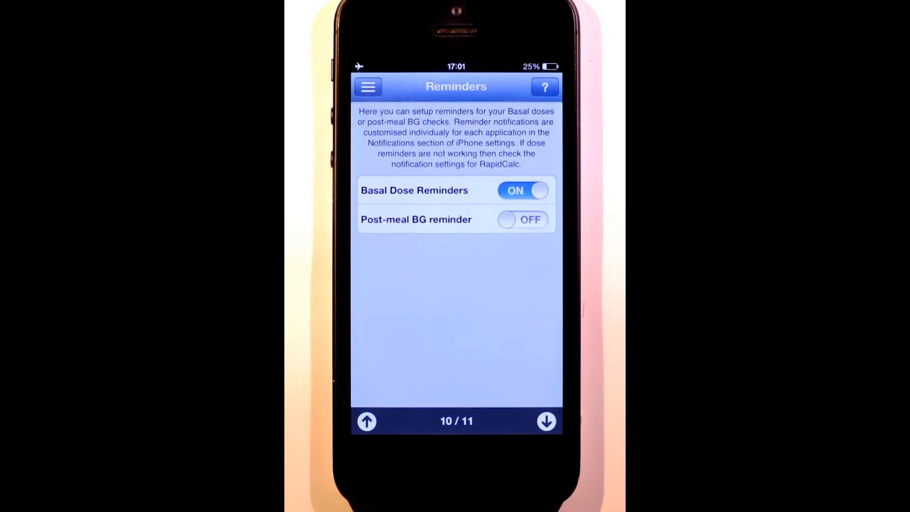
pyautogui.click(520, 219)
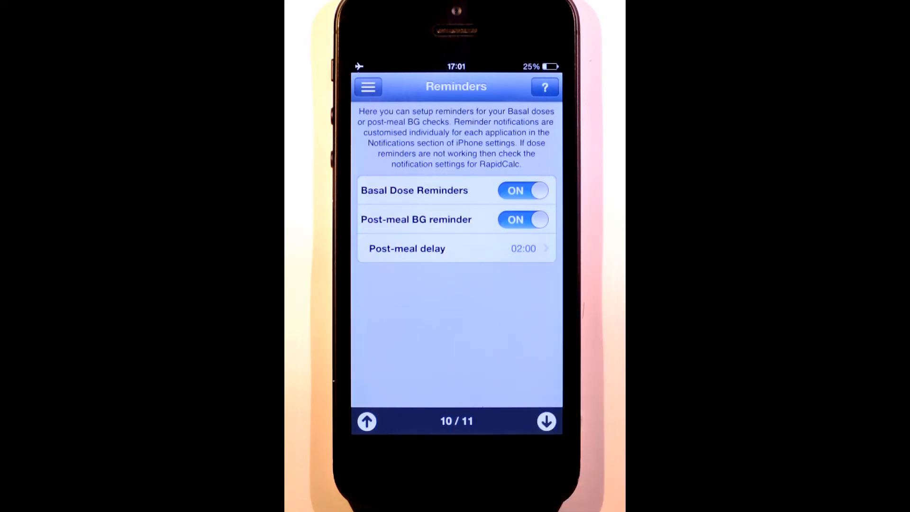
pyautogui.click(546, 420)
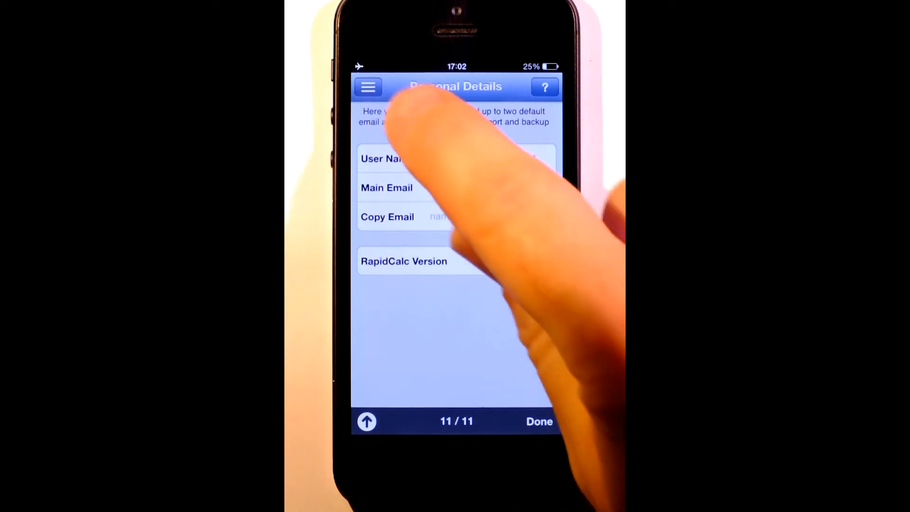
# Show all eleven sections ticked and return to the dose calculator with Done
pyautogui.click(368, 86)
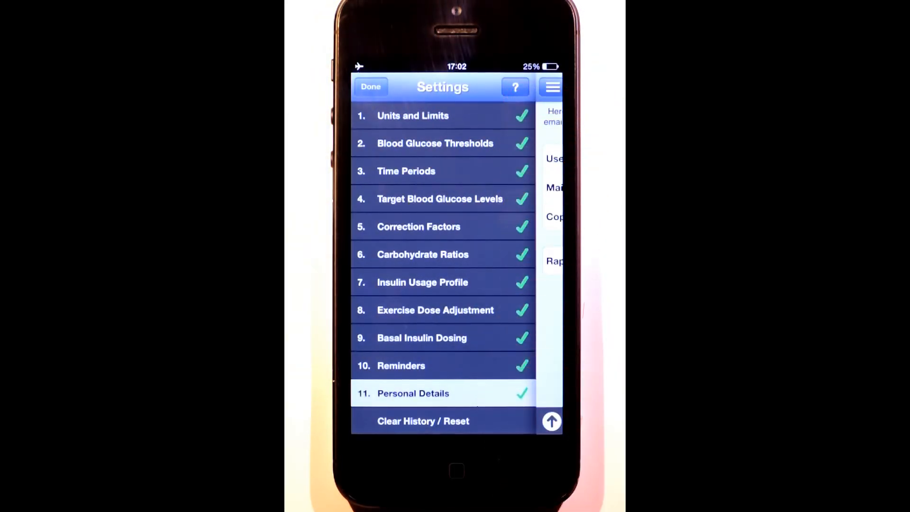
pyautogui.click(370, 86)
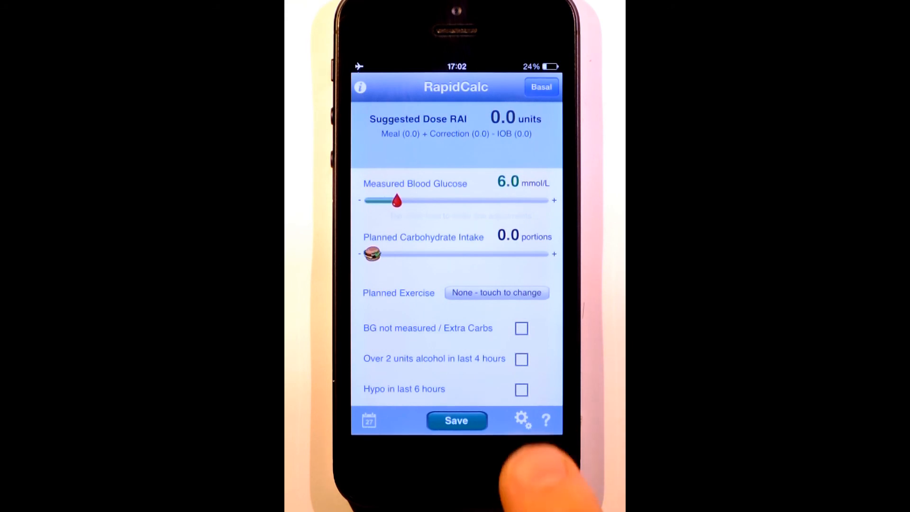
# Reopen settings past the health care warning, revisit Carbohydrate Ratios, and return to the settings list
pyautogui.click(520, 420)
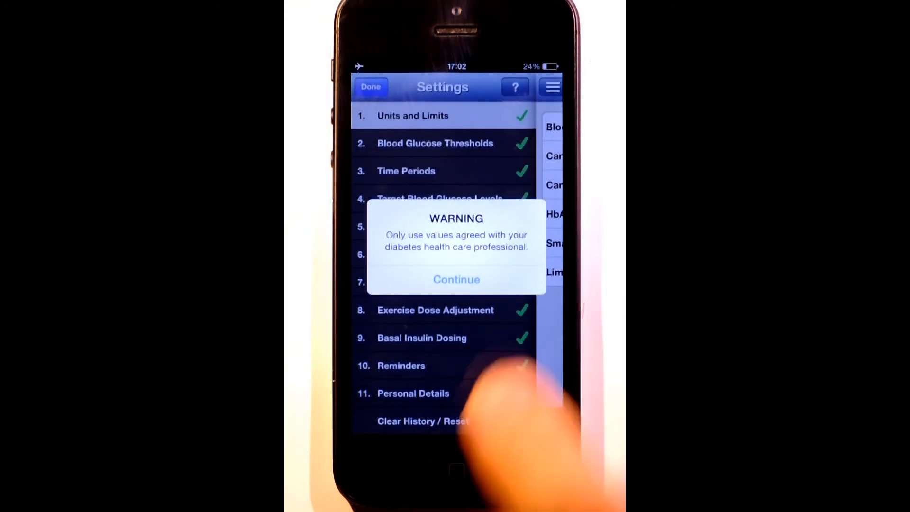
pyautogui.click(456, 278)
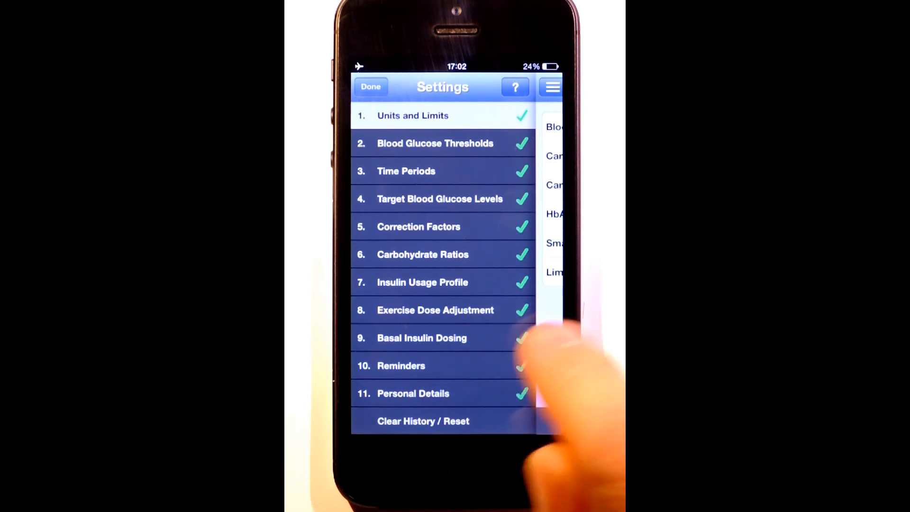
pyautogui.click(422, 254)
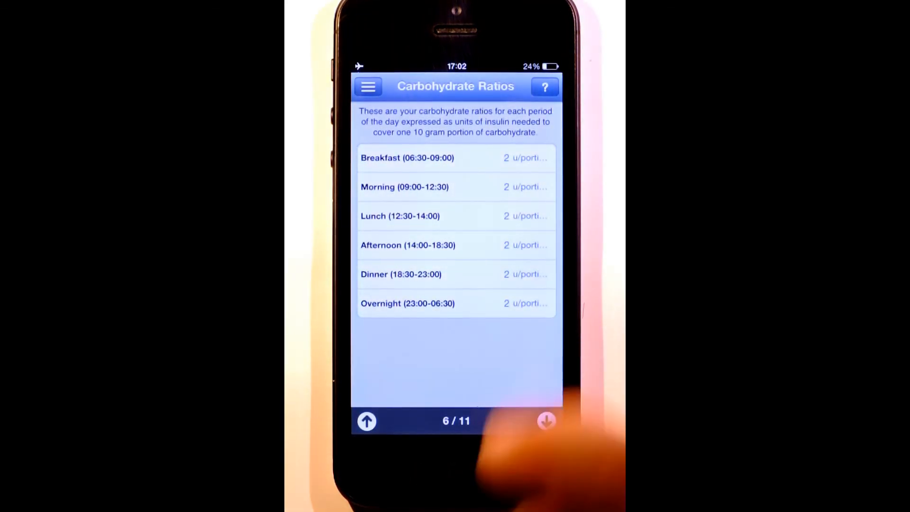
pyautogui.click(367, 86)
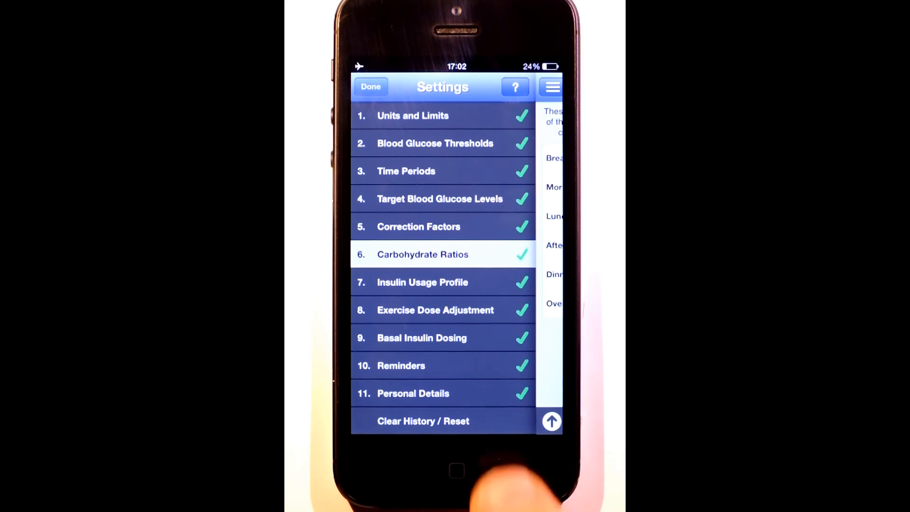
# View the Clear History/Reset help page, then leave settings for the dose calculator screen
pyautogui.click(423, 420)
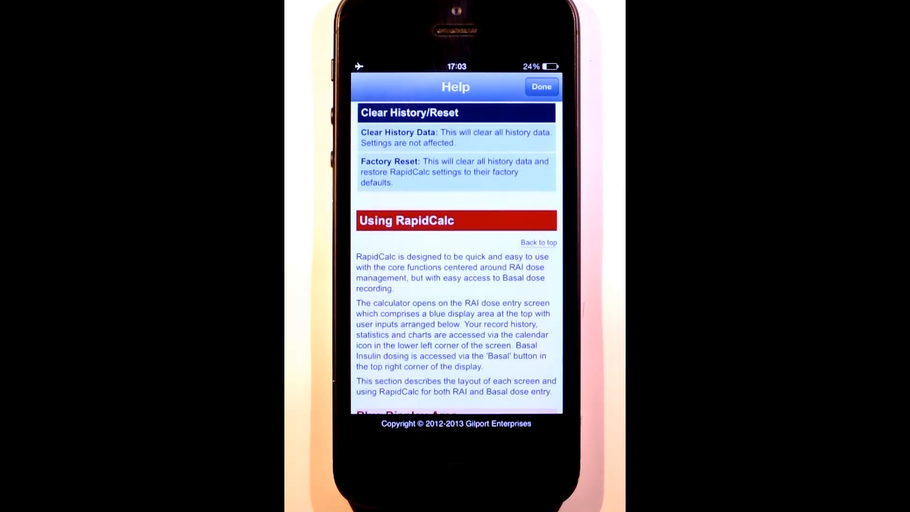
pyautogui.click(541, 86)
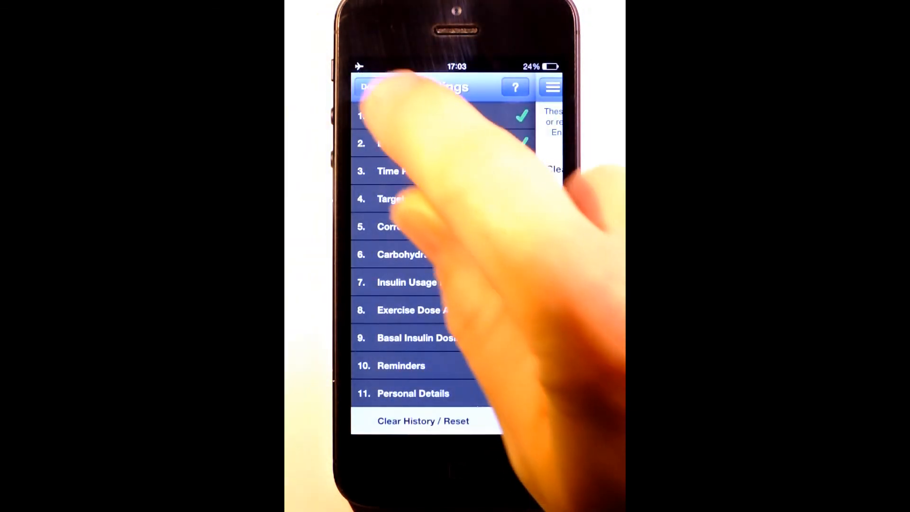
pyautogui.click(370, 86)
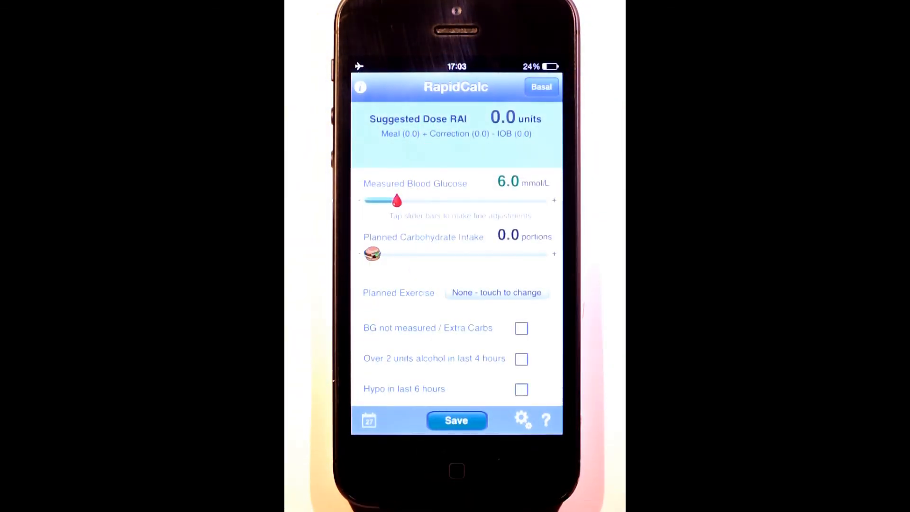